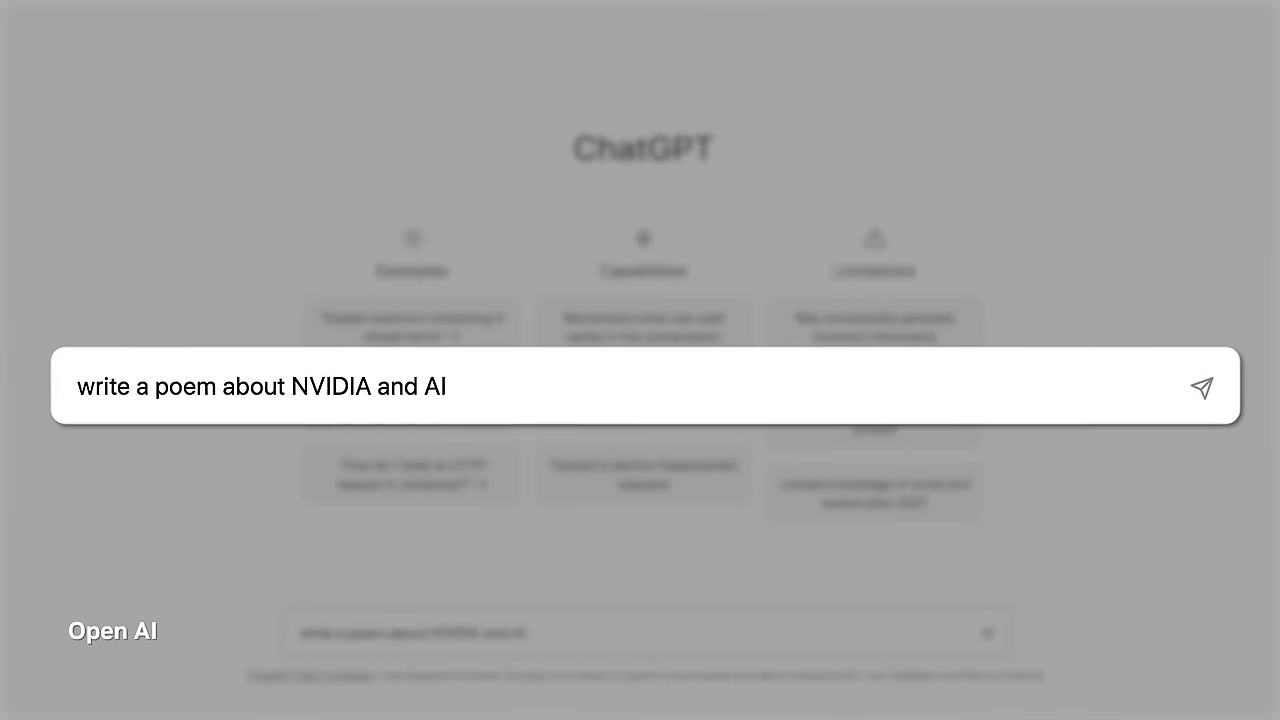
- Submit the prompt 'write a poem about NVIDIA and AI' so ChatGPT begins writing
{"action": "left_click", "coordinate": [1200, 388]}
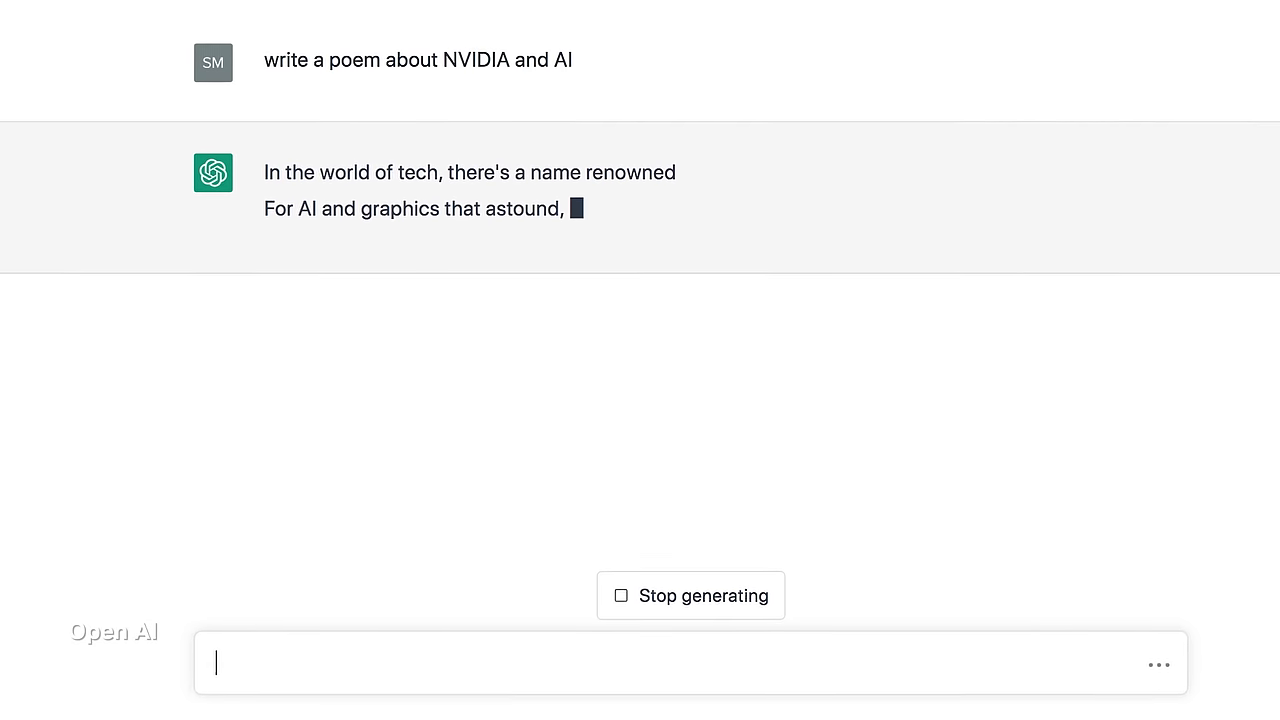